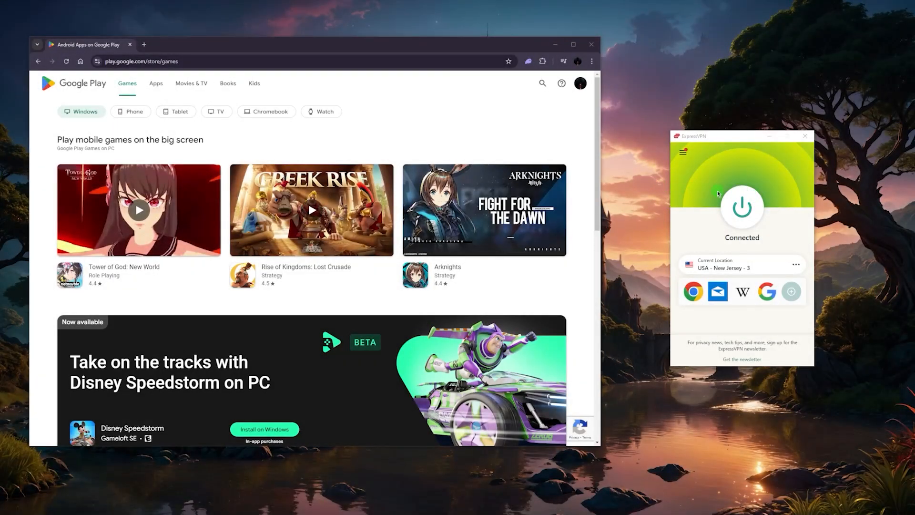
{"action": "mouse_move", "coordinate": [689, 181]}
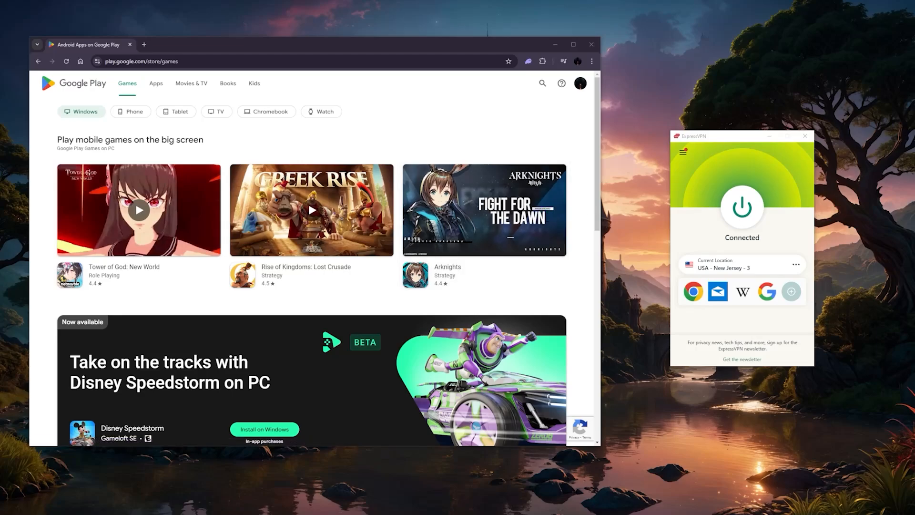
{"action": "mouse_move", "coordinate": [677, 271]}
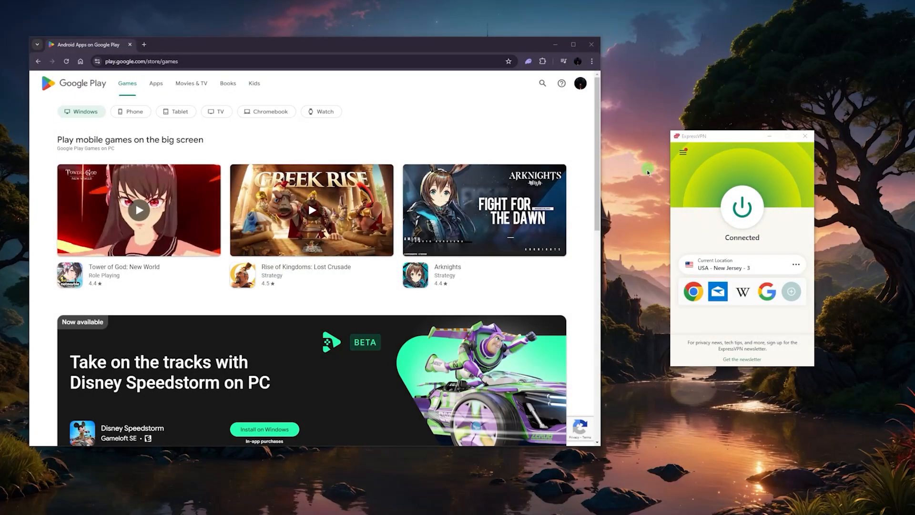
{"action": "mouse_move", "coordinate": [669, 197]}
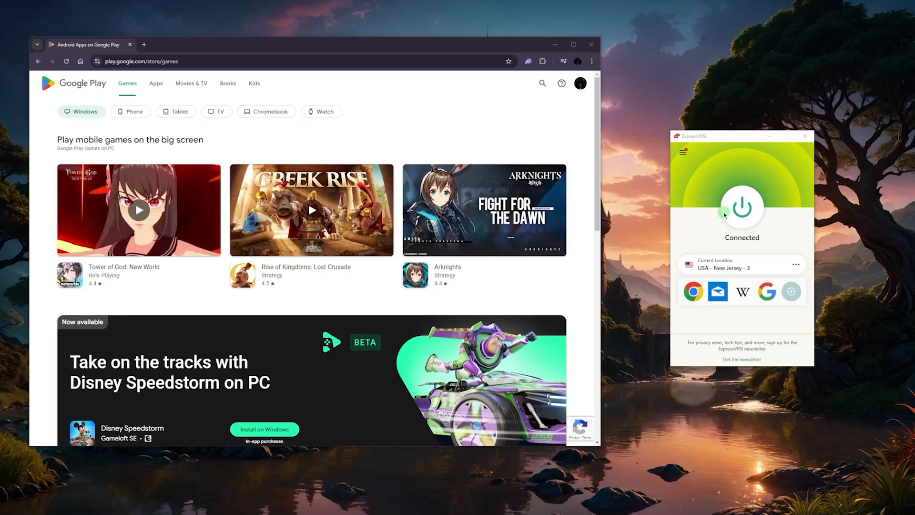
{"action": "mouse_move", "coordinate": [673, 179]}
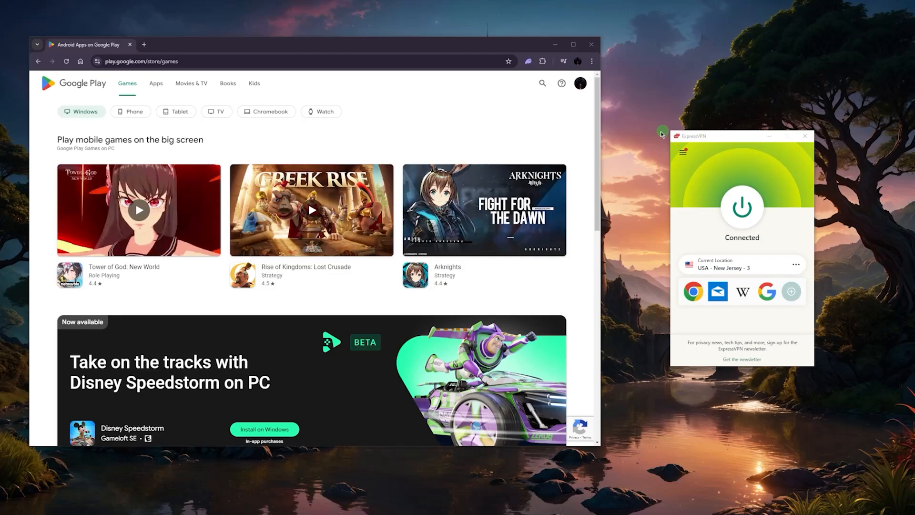
{"action": "mouse_move", "coordinate": [722, 194]}
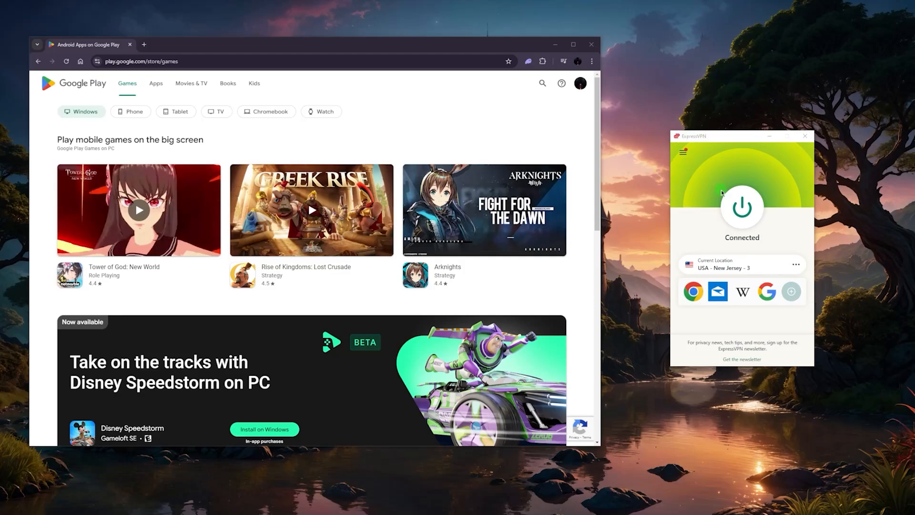
{"action": "mouse_move", "coordinate": [686, 180]}
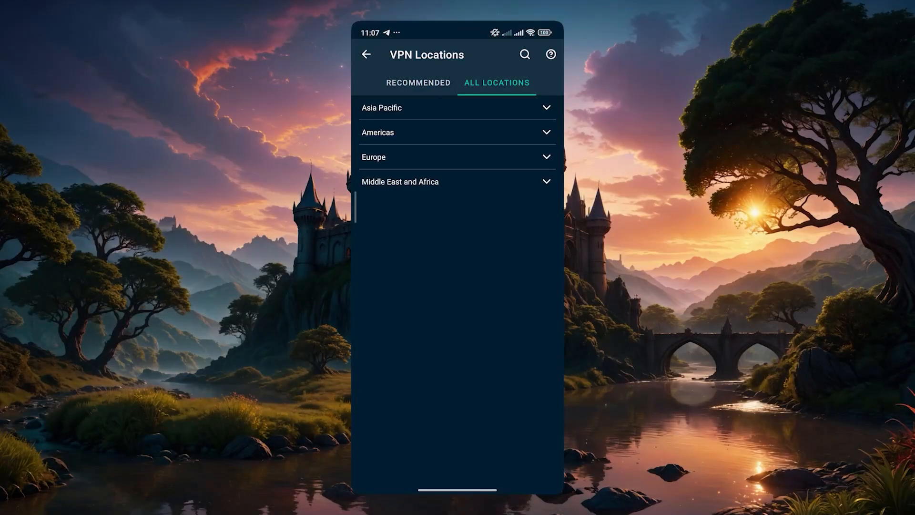
Pick United States under Americas in ExpressVPN locations to connect to Washington DC
{"action": "left_click", "coordinate": [457, 132]}
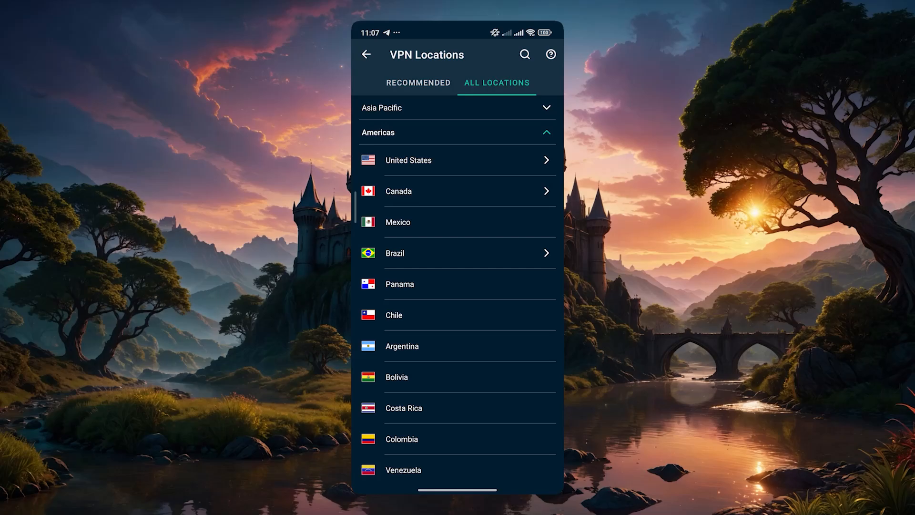
{"action": "left_click", "coordinate": [409, 160]}
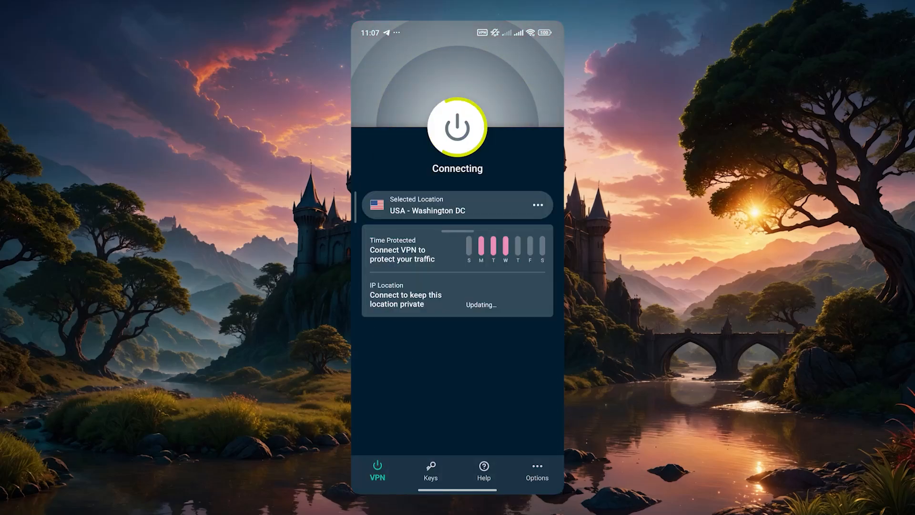
{"action": "left_click", "coordinate": [457, 127]}
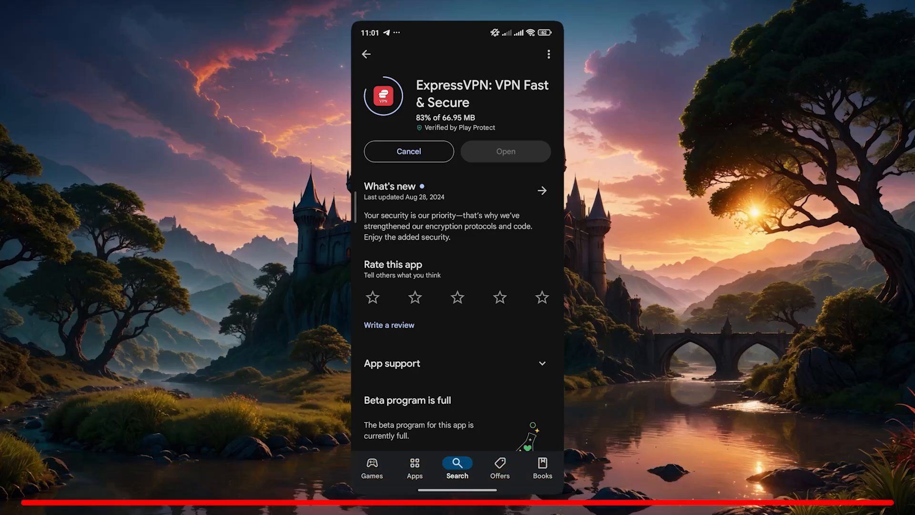
{"action": "left_click", "coordinate": [504, 151]}
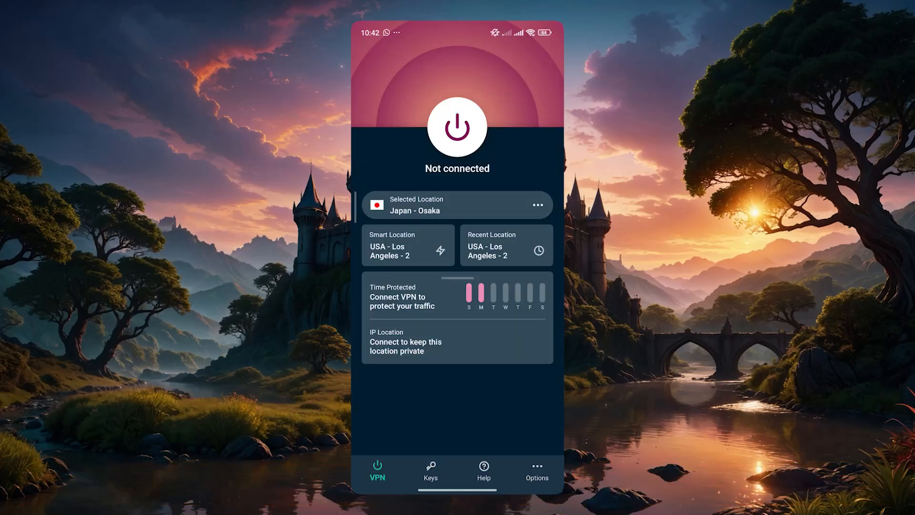
{"action": "left_click", "coordinate": [457, 205]}
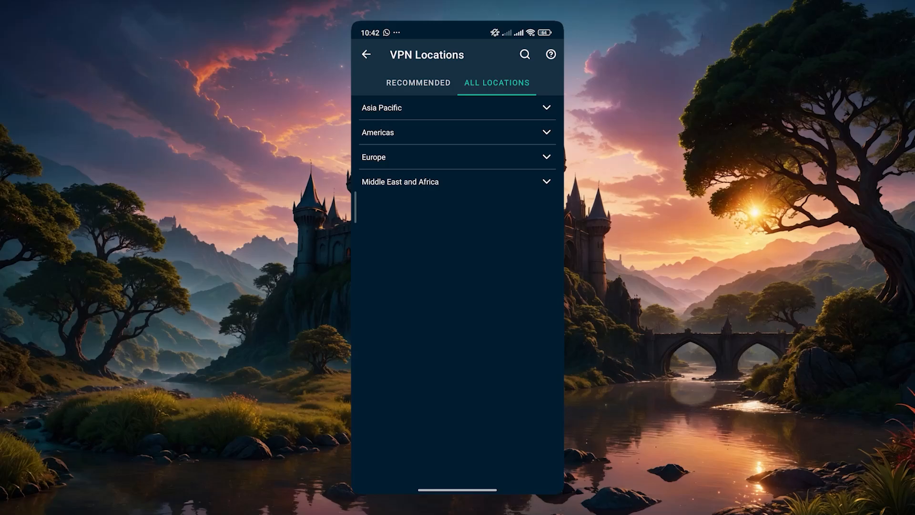
{"action": "left_click", "coordinate": [456, 132]}
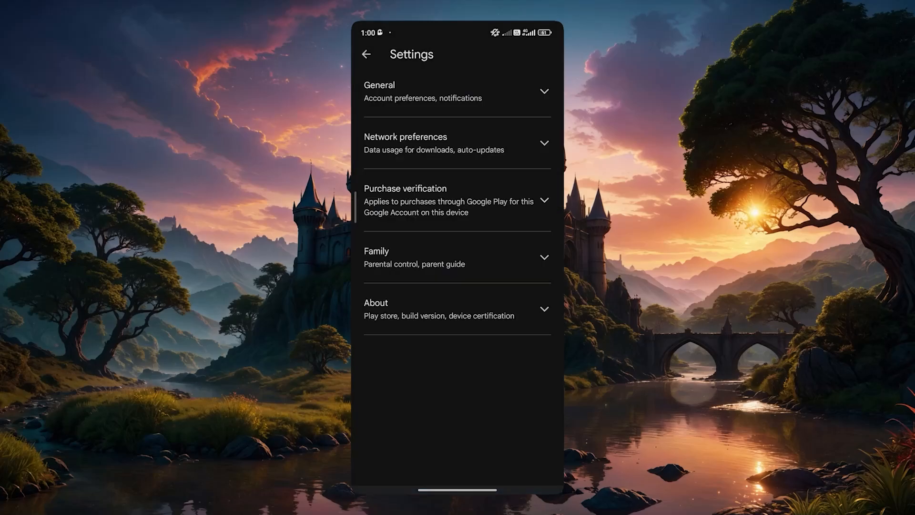
Expand the General section in the Play Store settings
{"action": "left_click", "coordinate": [457, 92]}
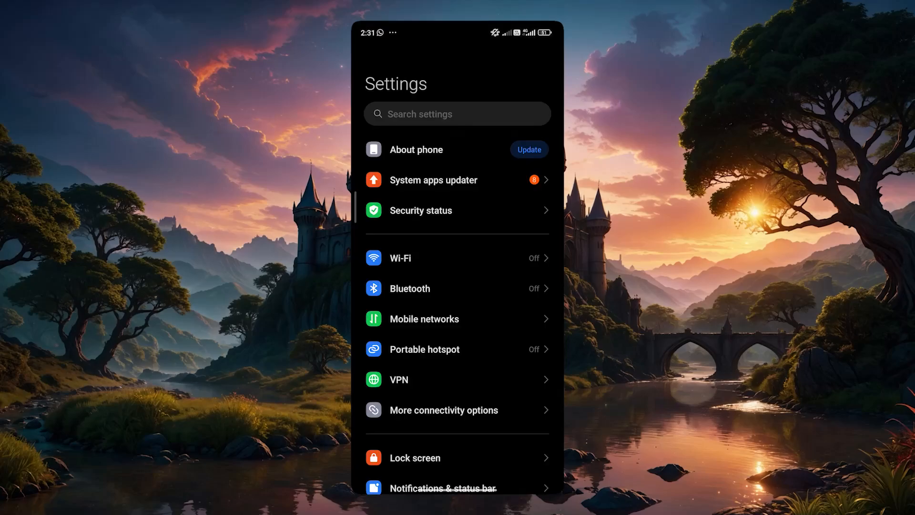
Clear only the cache on the Google Play Store app info page and confirm with OK
{"action": "scroll", "scroll_direction": "down", "scroll_amount": 3}
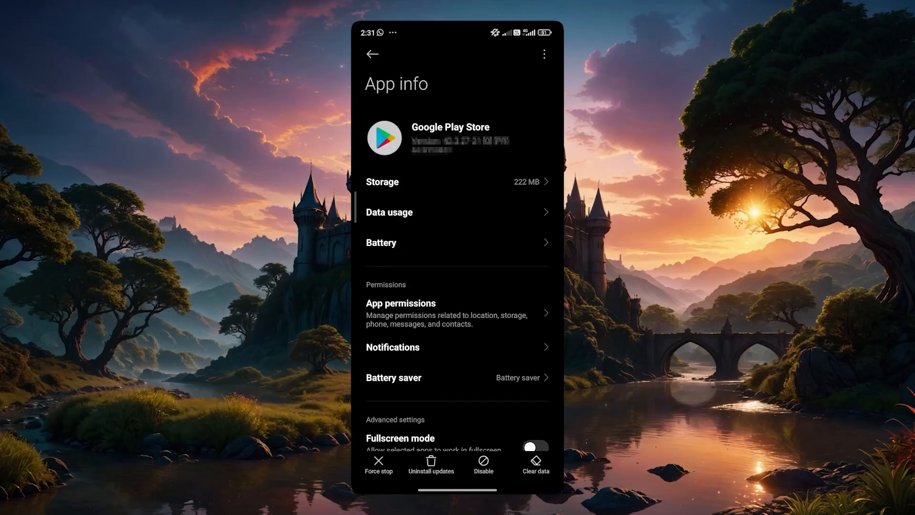
{"action": "left_click", "coordinate": [534, 461]}
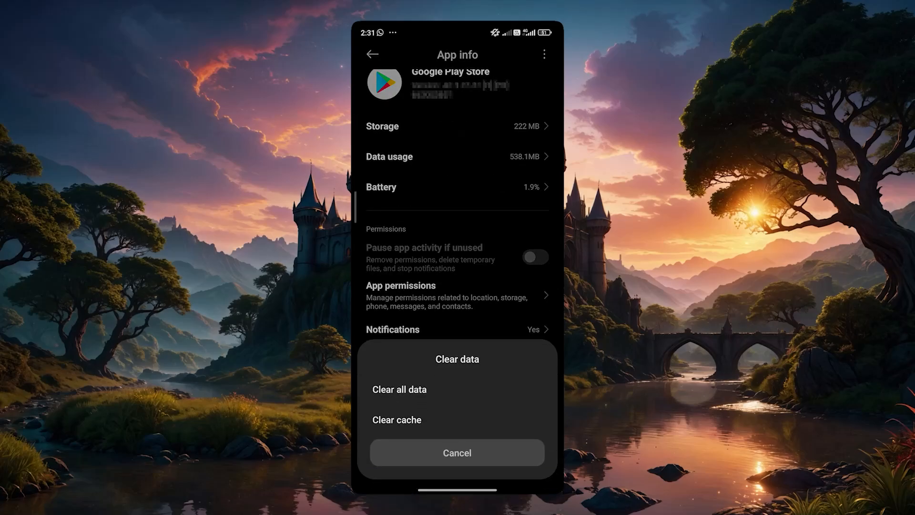
{"action": "left_click", "coordinate": [396, 419]}
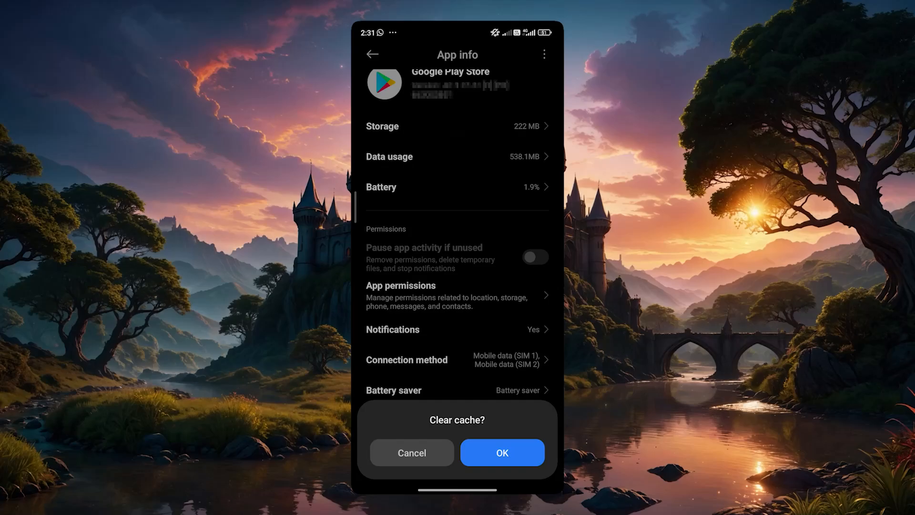
{"action": "left_click", "coordinate": [502, 452]}
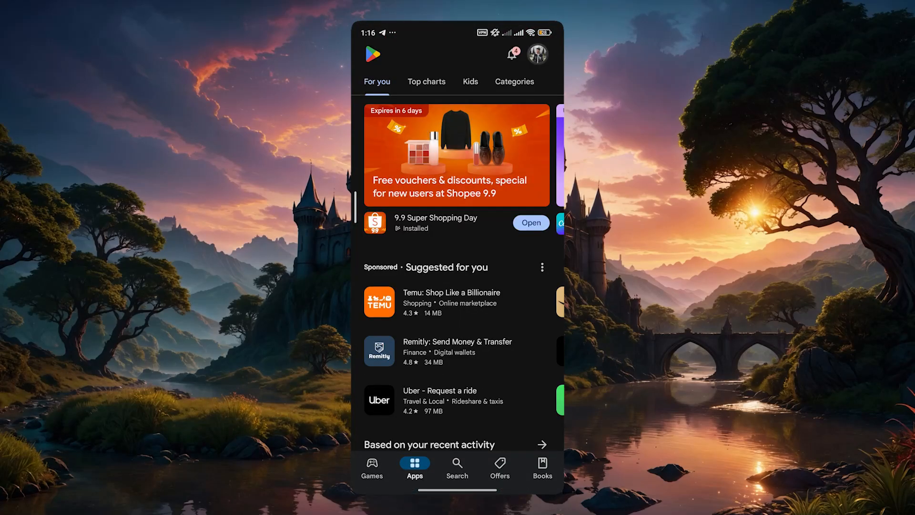
Open Play Store Settings, expand General, and enter Account and device preferences
{"action": "left_click", "coordinate": [536, 54]}
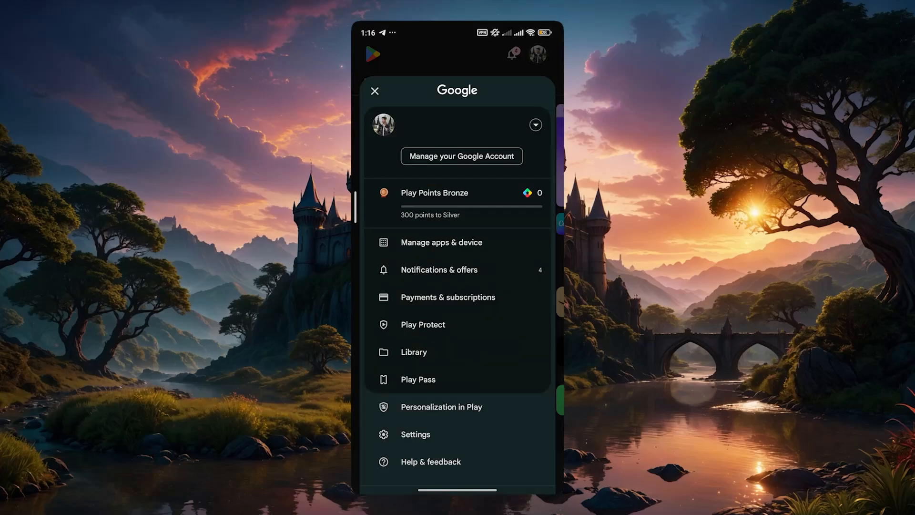
{"action": "left_click", "coordinate": [415, 434]}
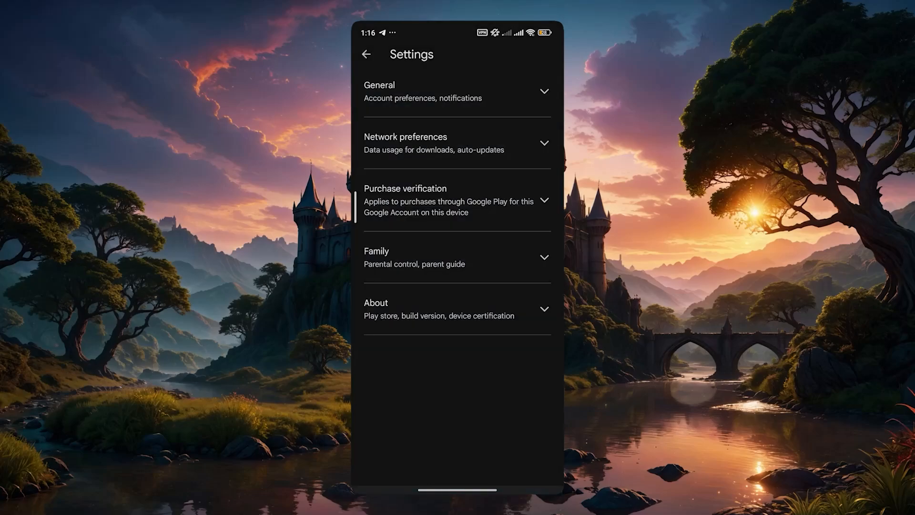
{"action": "left_click", "coordinate": [456, 91]}
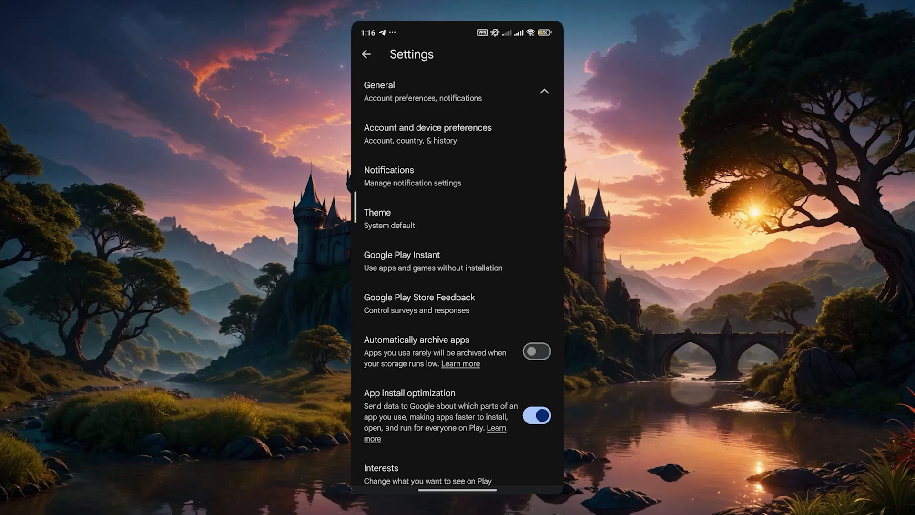
{"action": "left_click", "coordinate": [427, 133]}
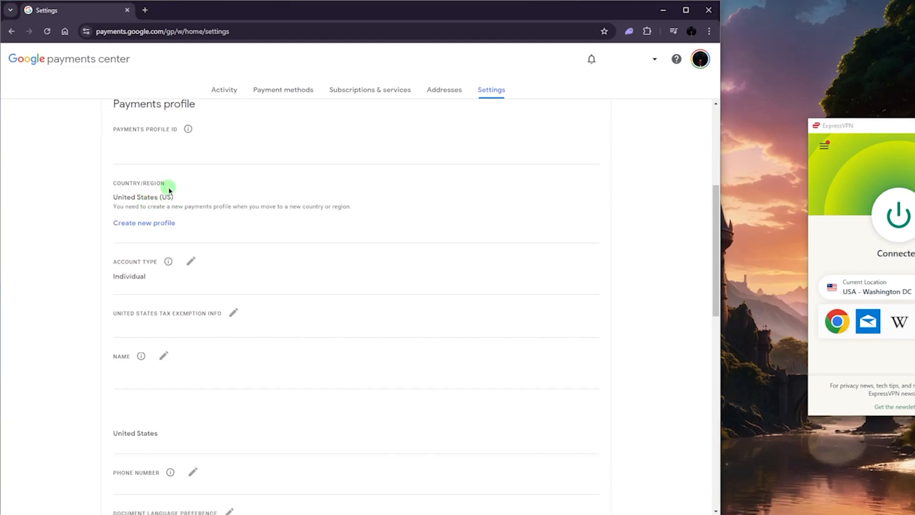
Choose Create new profile under the Payments profile settings
{"action": "left_click", "coordinate": [143, 223]}
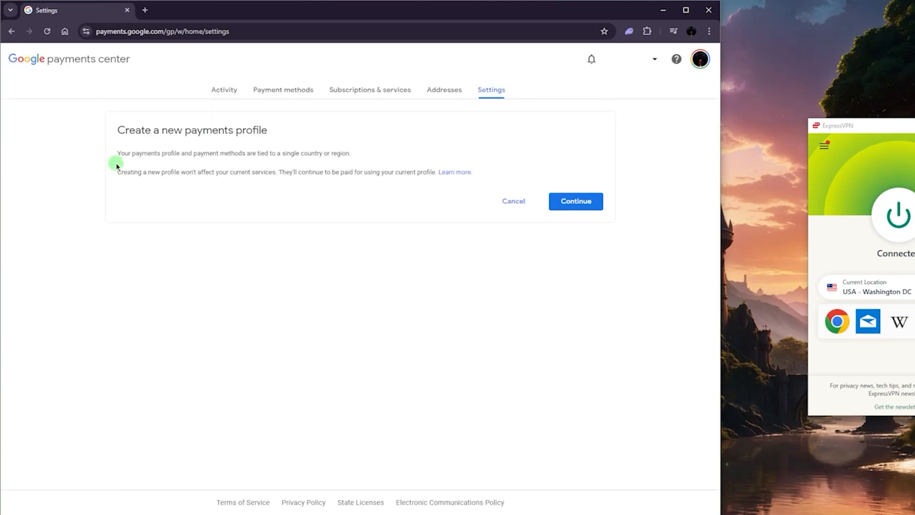
{"action": "mouse_move", "coordinate": [265, 170]}
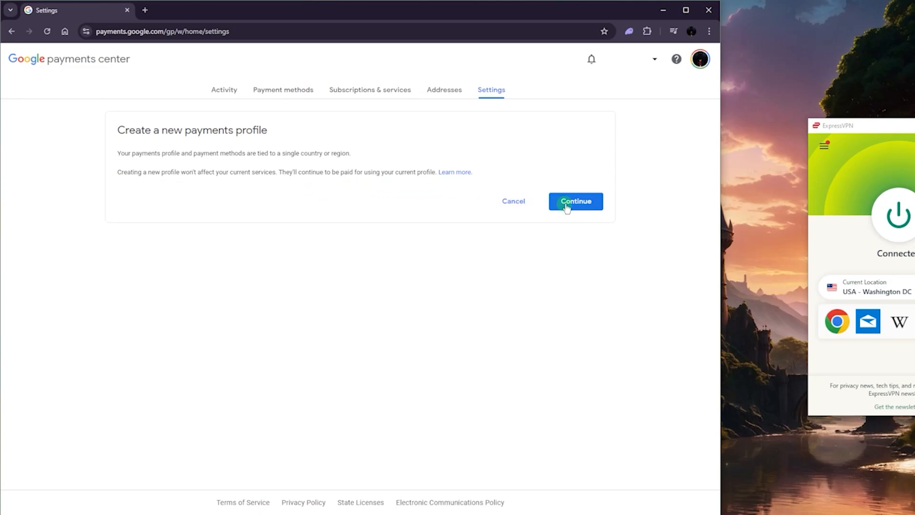
Continue, then scroll the Country/Region list to select United States (US)
{"action": "left_click", "coordinate": [576, 201]}
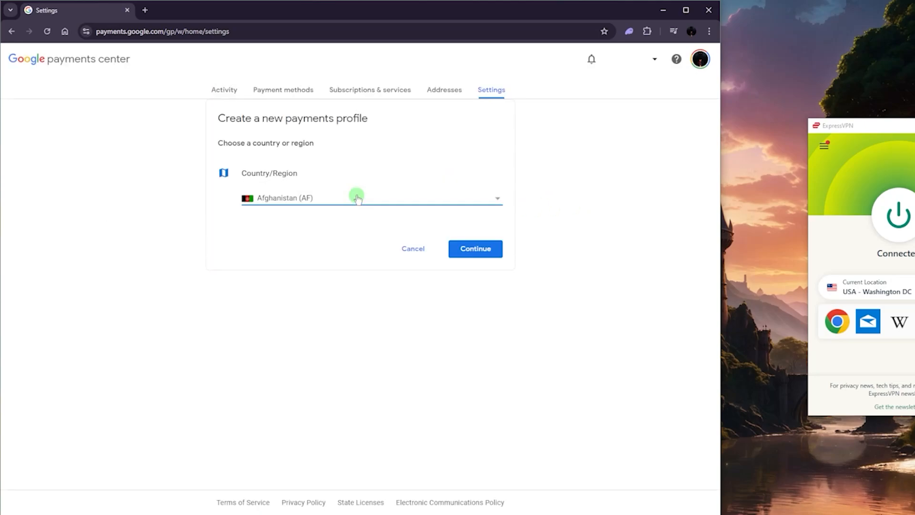
{"action": "left_click", "coordinate": [372, 198]}
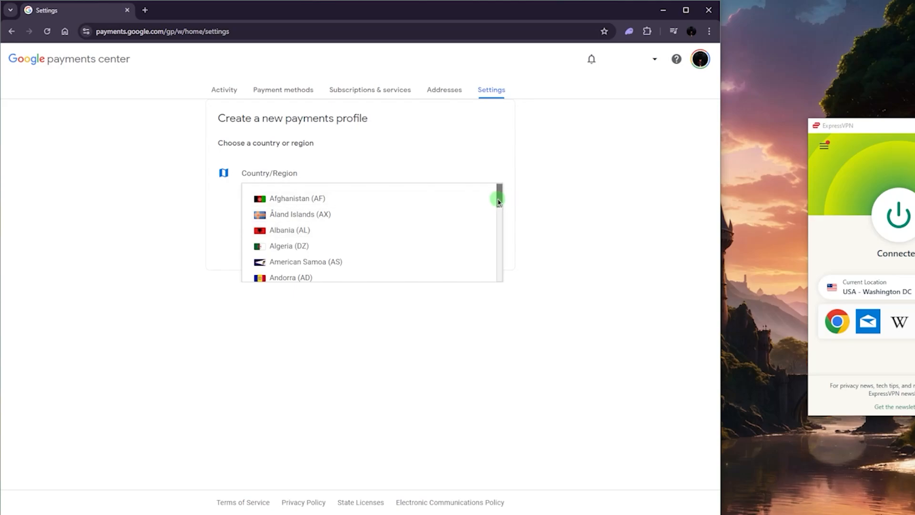
{"action": "left_click_drag", "start_coordinate": [498, 198], "coordinate": [498, 234]}
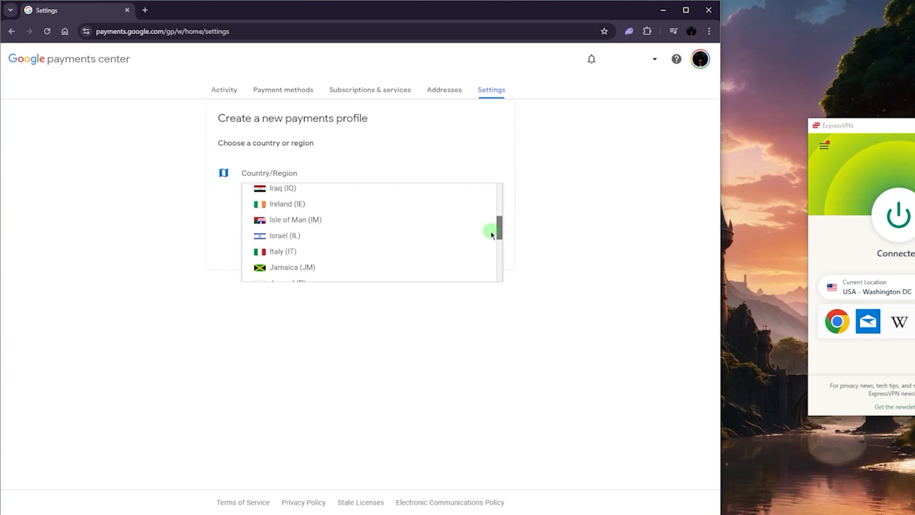
{"action": "scroll", "scroll_direction": "down", "scroll_amount": 3}
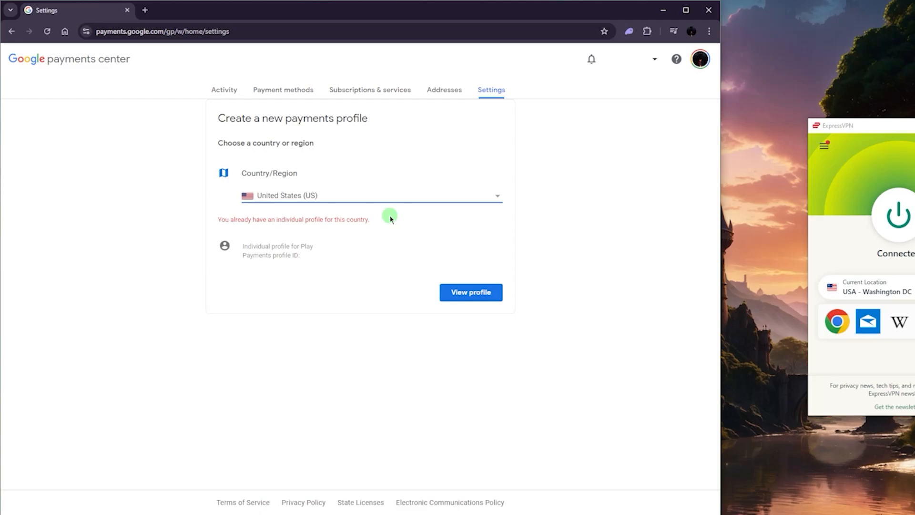
{"action": "mouse_move", "coordinate": [351, 238]}
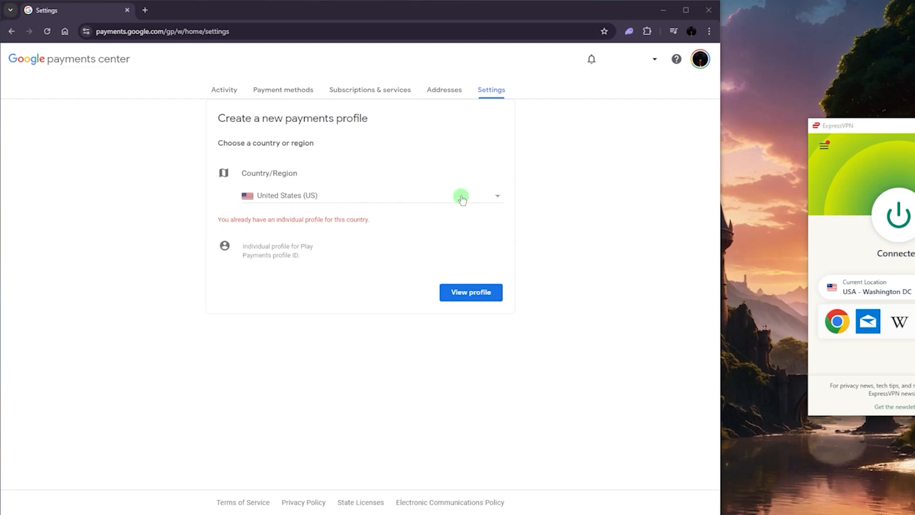
{"action": "mouse_move", "coordinate": [288, 211]}
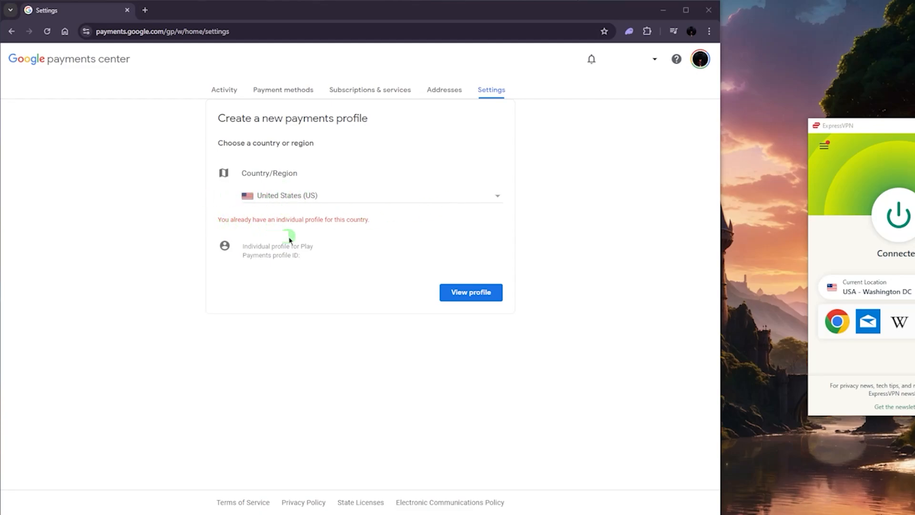
{"action": "mouse_move", "coordinate": [367, 229]}
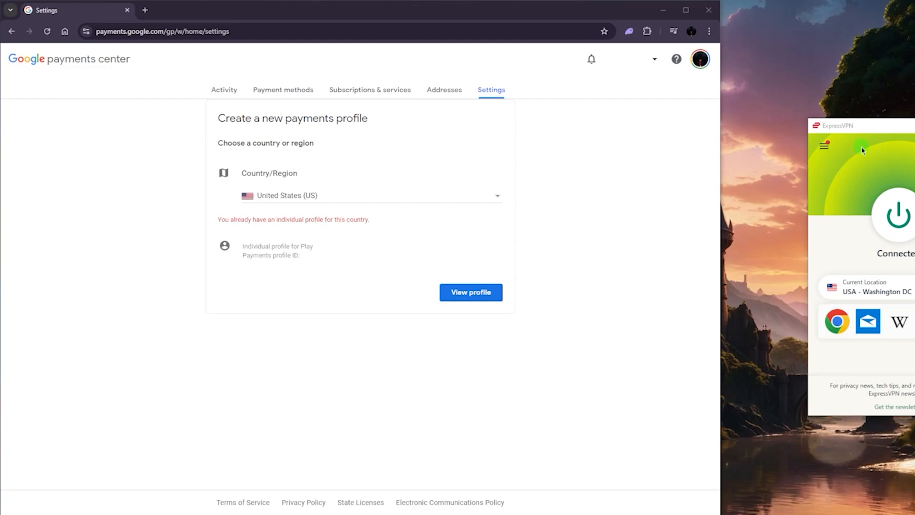
{"action": "mouse_move", "coordinate": [590, 162]}
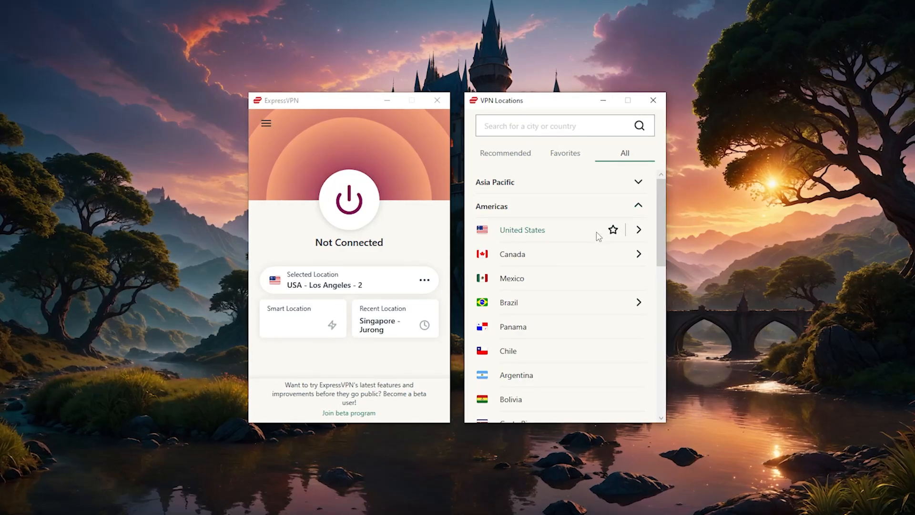
Select United States in VPN Locations and connect to Washington DC
{"action": "scroll", "scroll_direction": "down", "scroll_amount": 3}
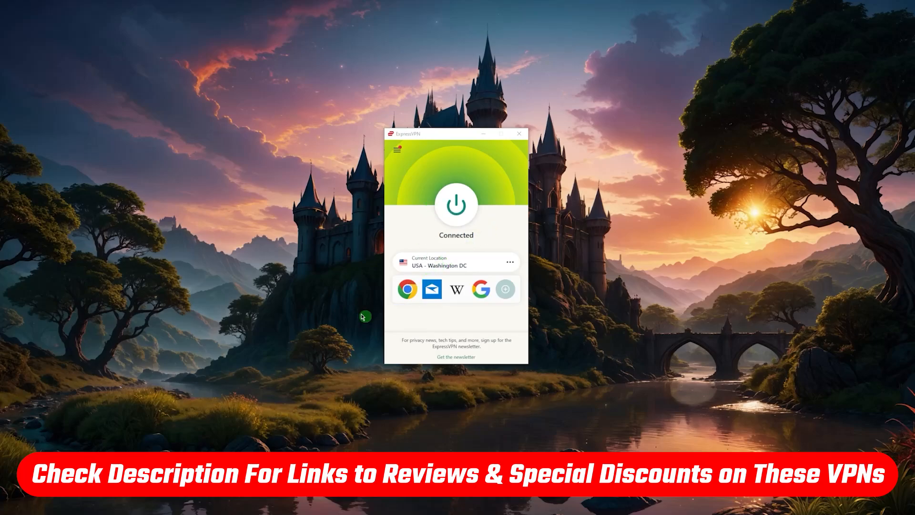
{"action": "mouse_move", "coordinate": [477, 239]}
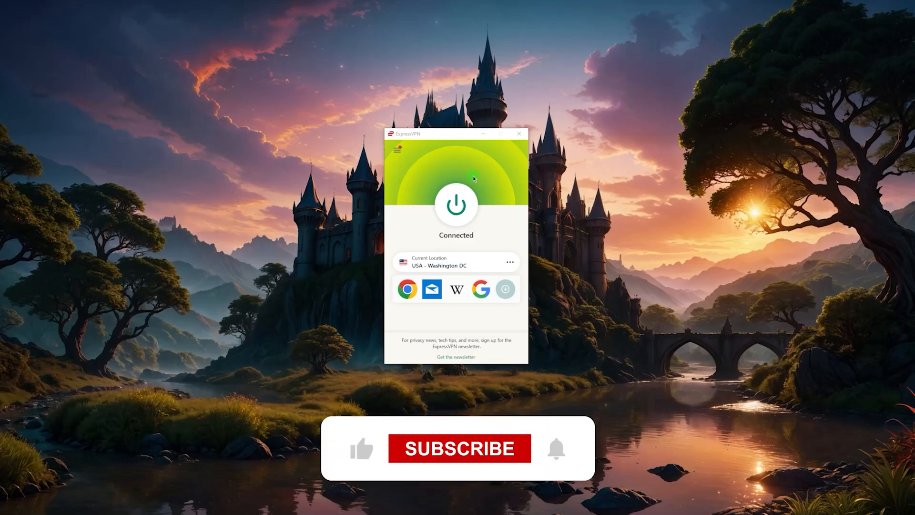
{"action": "left_click", "coordinate": [458, 448]}
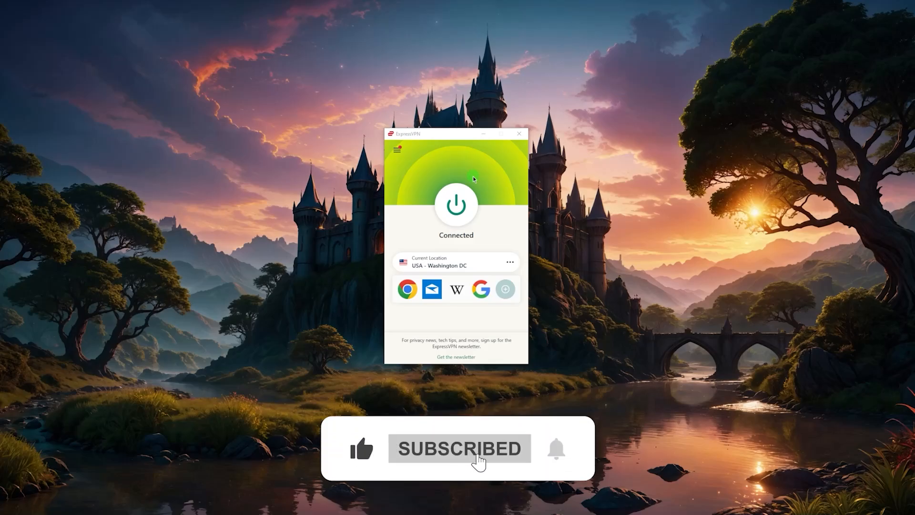